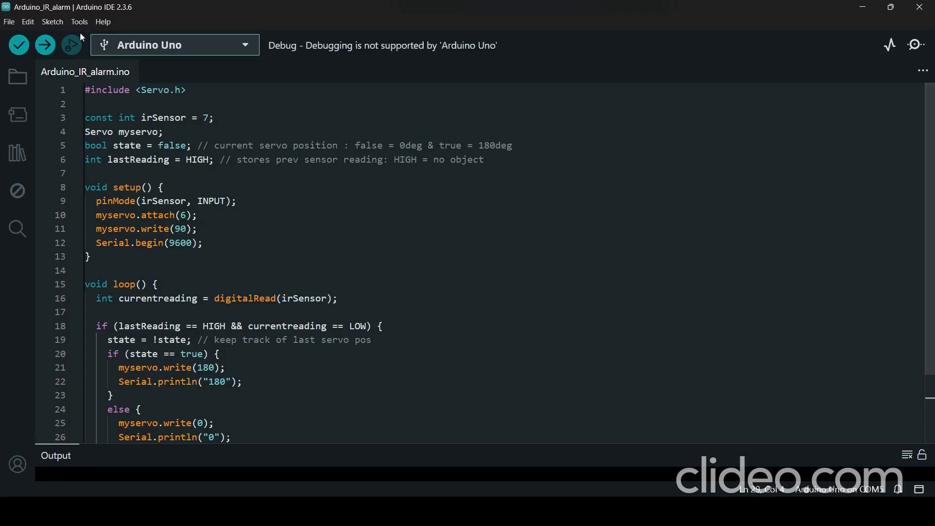
Step: Select COM5 as the upload port for the Arduino Uno in the Tools menu
left_click(79, 21)
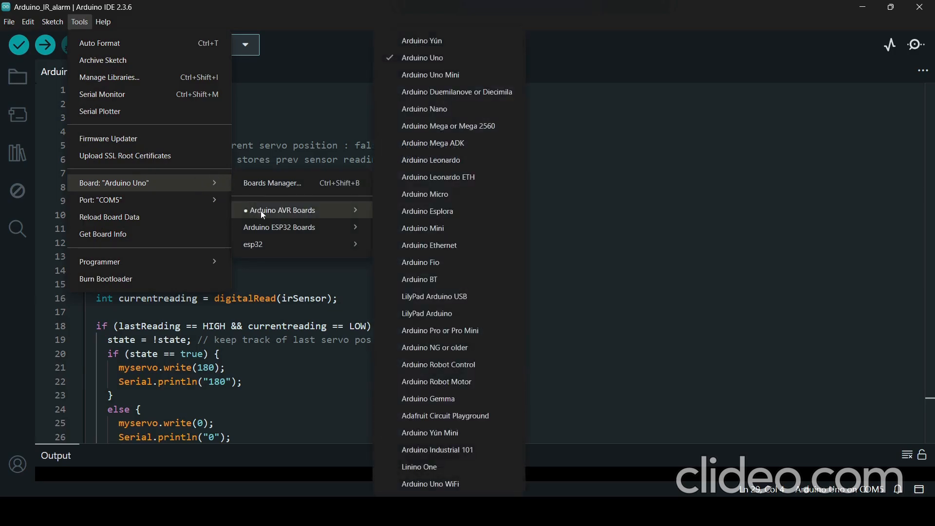
mouse_move(422, 58)
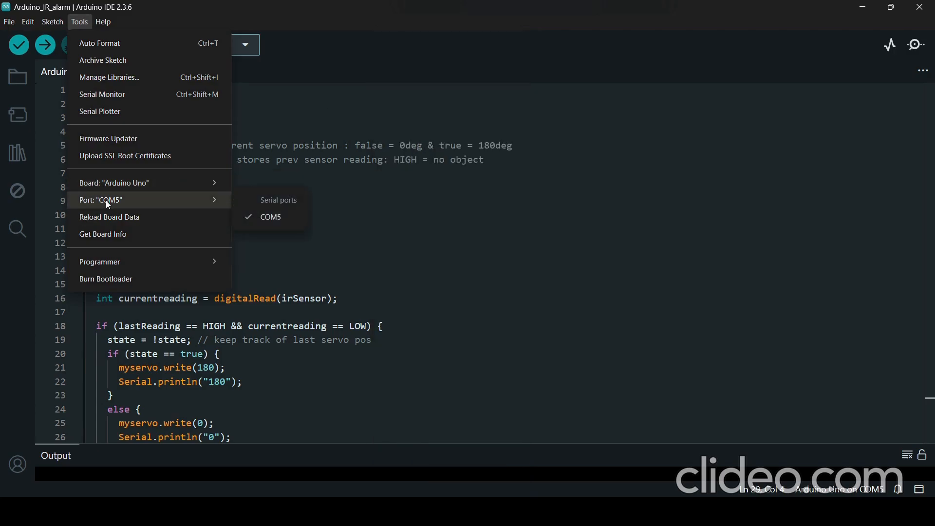
mouse_move(211, 203)
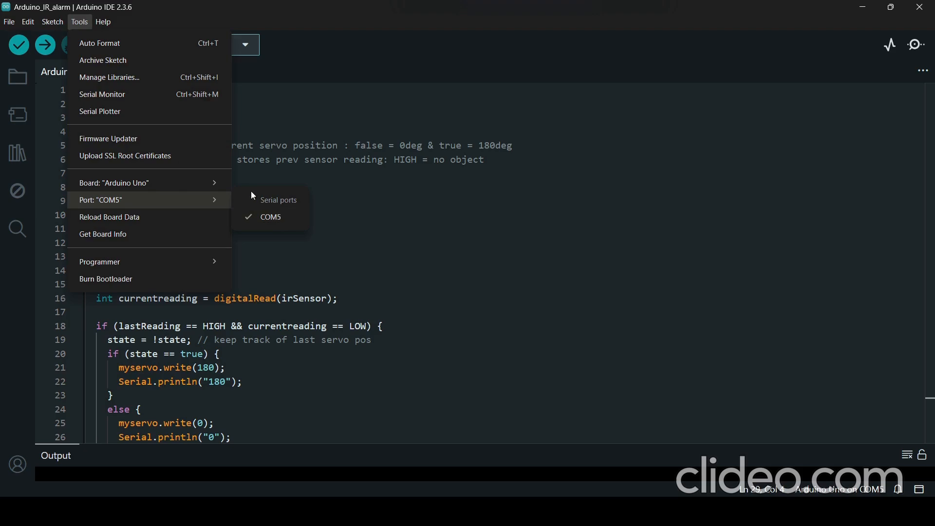
mouse_move(272, 217)
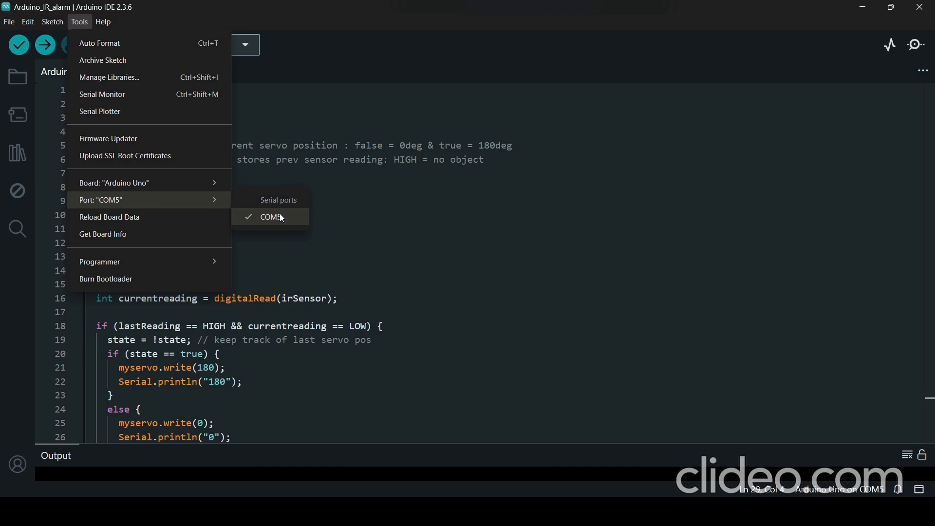
mouse_move(275, 222)
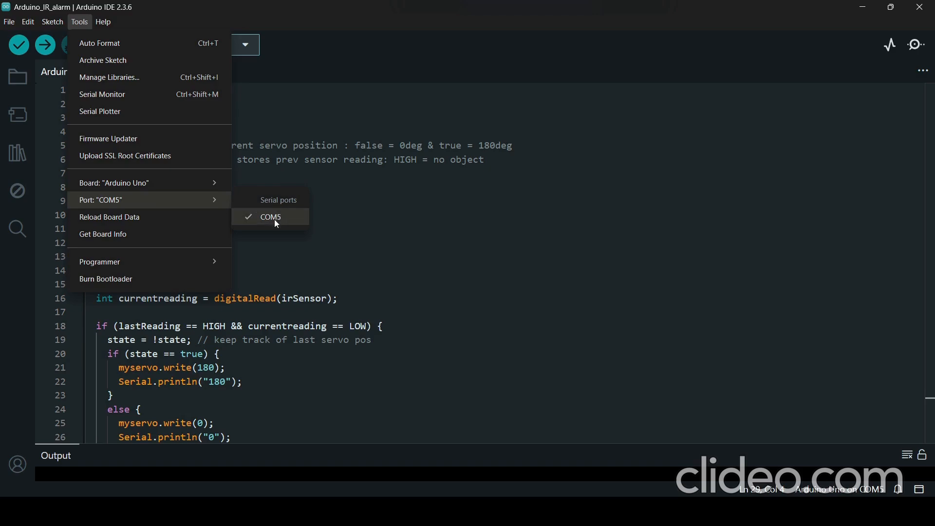
left_click(270, 217)
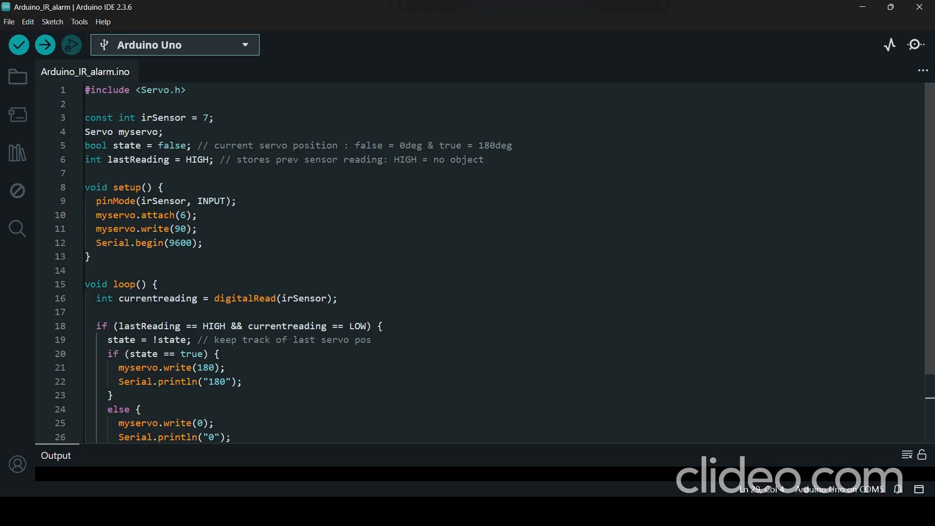
Step: Upload the Arduino_IR_alarm sketch to the Uno until 'Done uploading.' appears
left_click(44, 45)
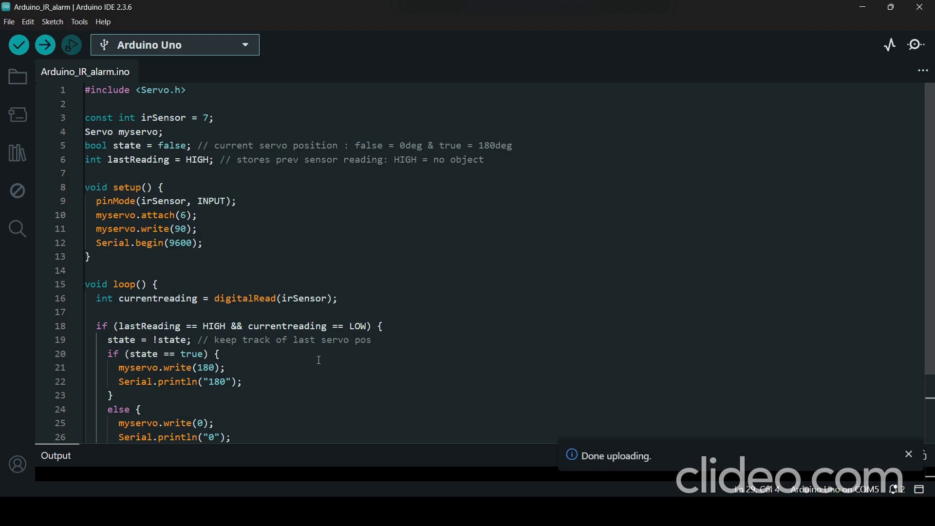
left_click(221, 353)
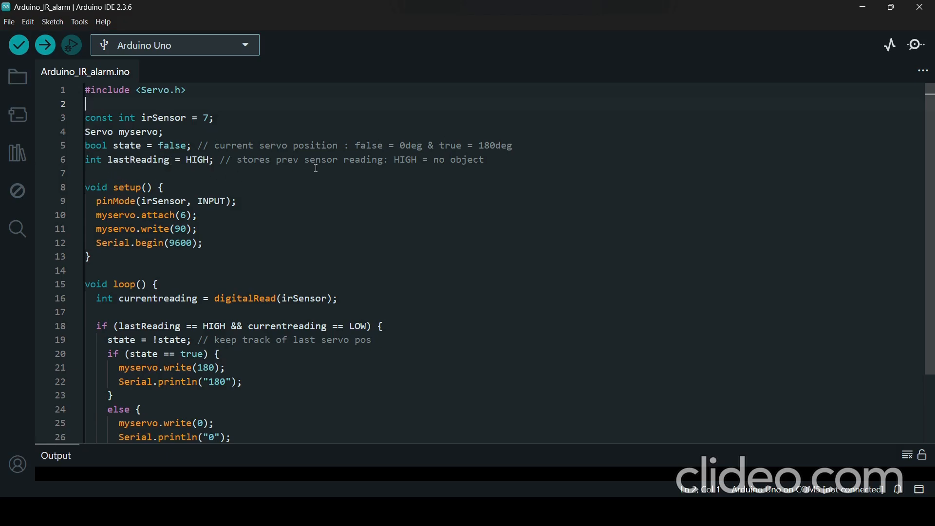
mouse_move(422, 162)
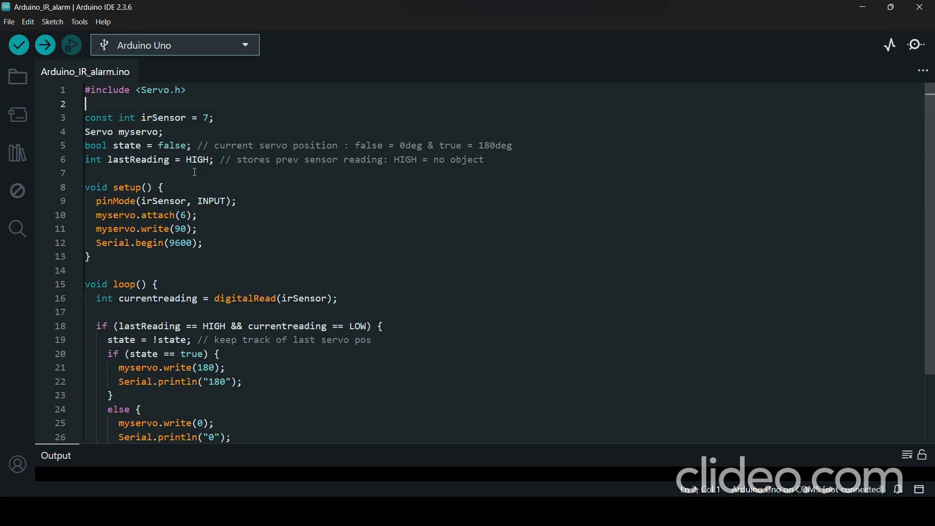
scroll("down", 3)
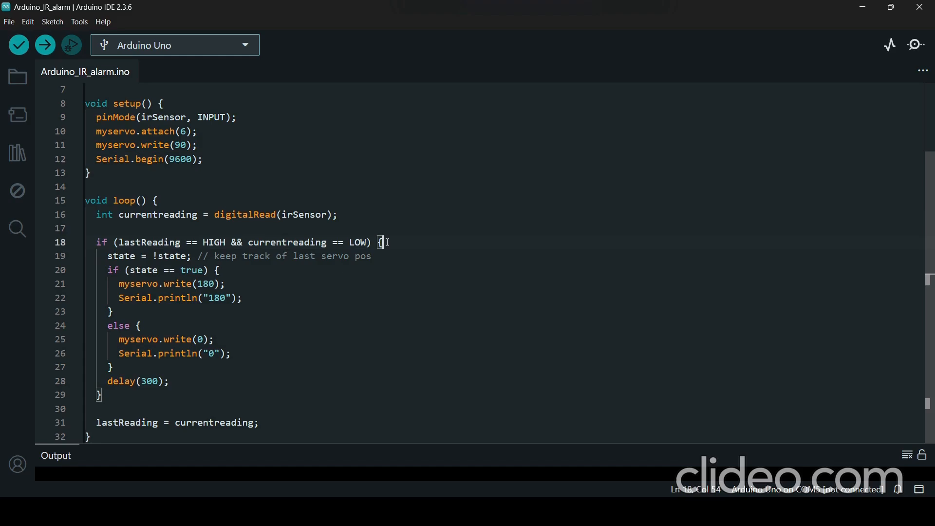
left_click(223, 228)
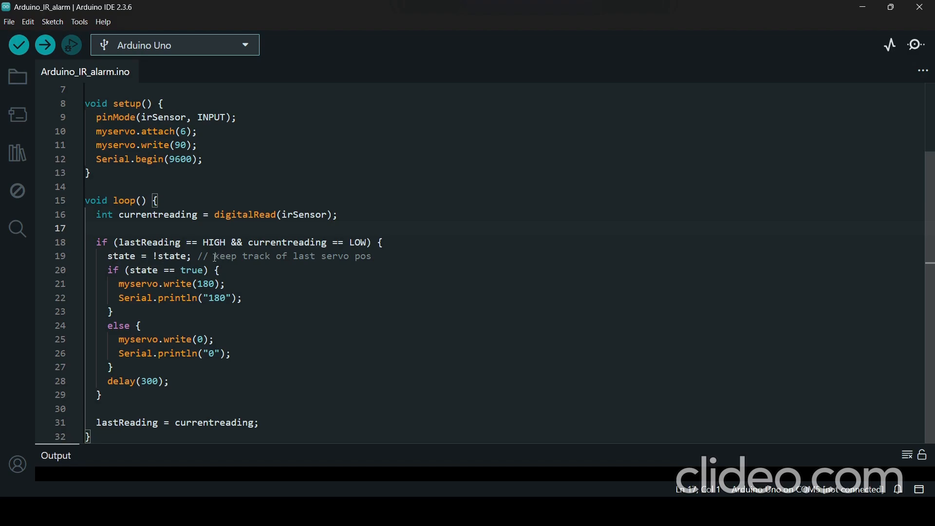
mouse_move(232, 270)
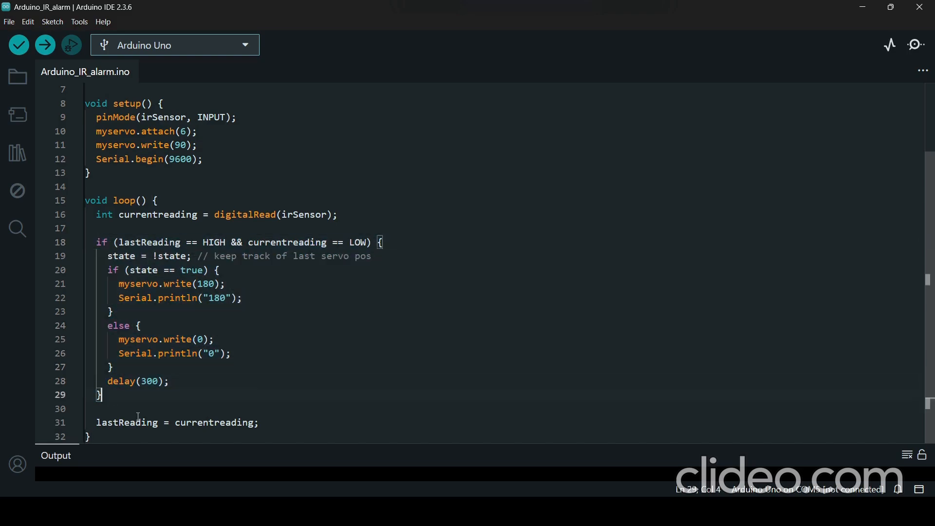
mouse_move(182, 407)
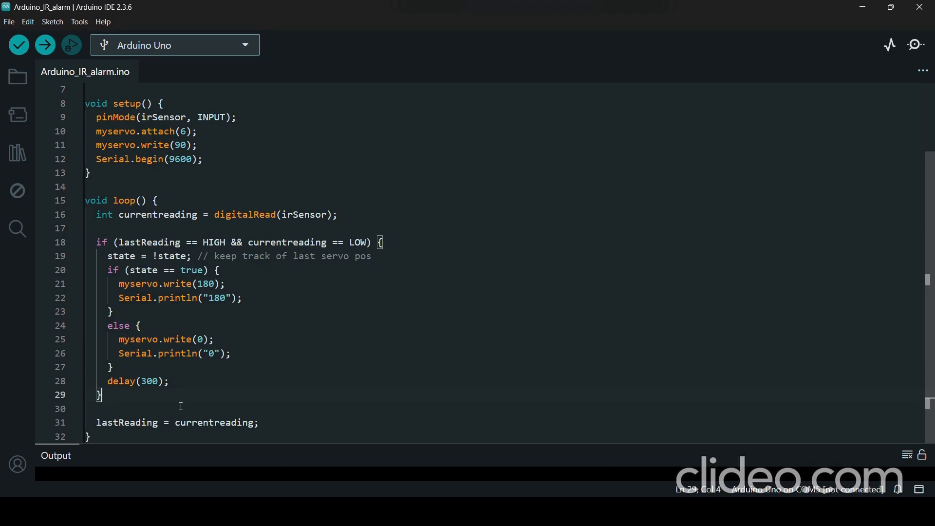
mouse_move(283, 410)
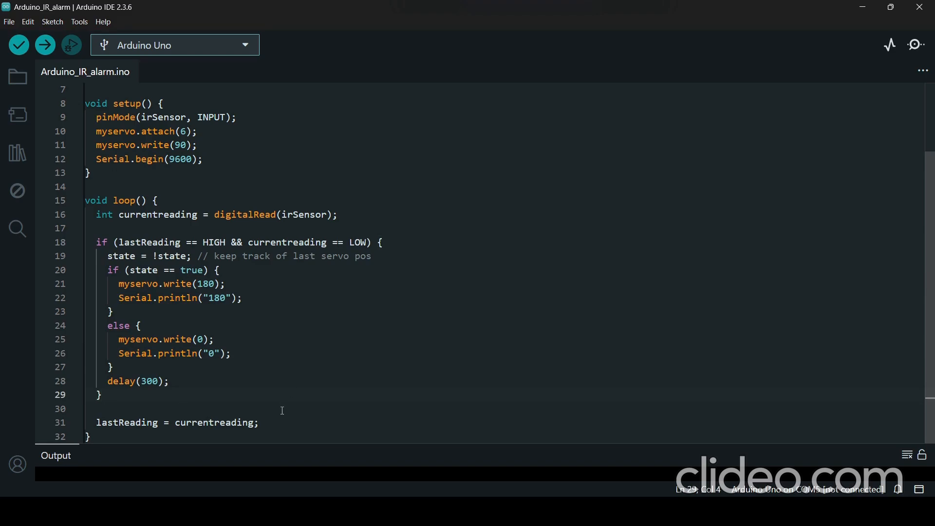